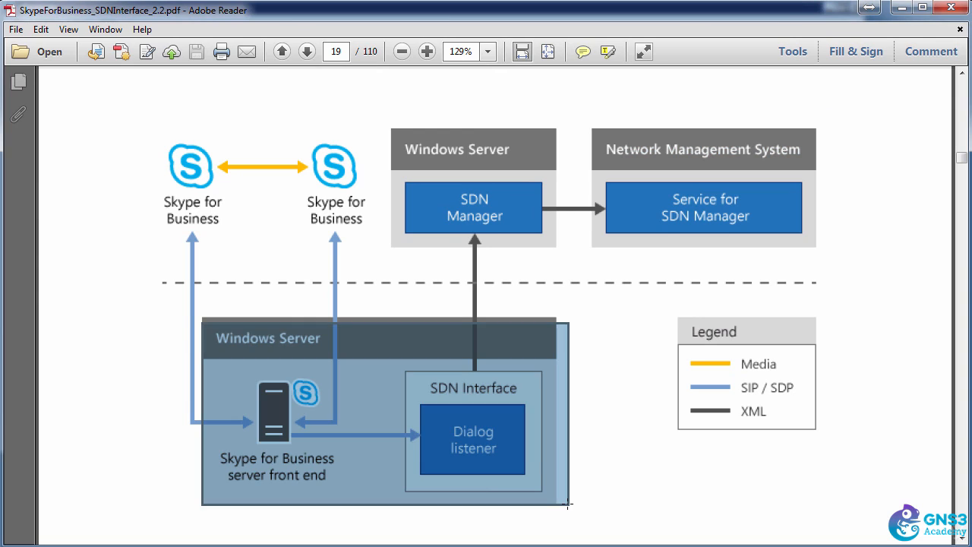
mouse_move(515, 435)
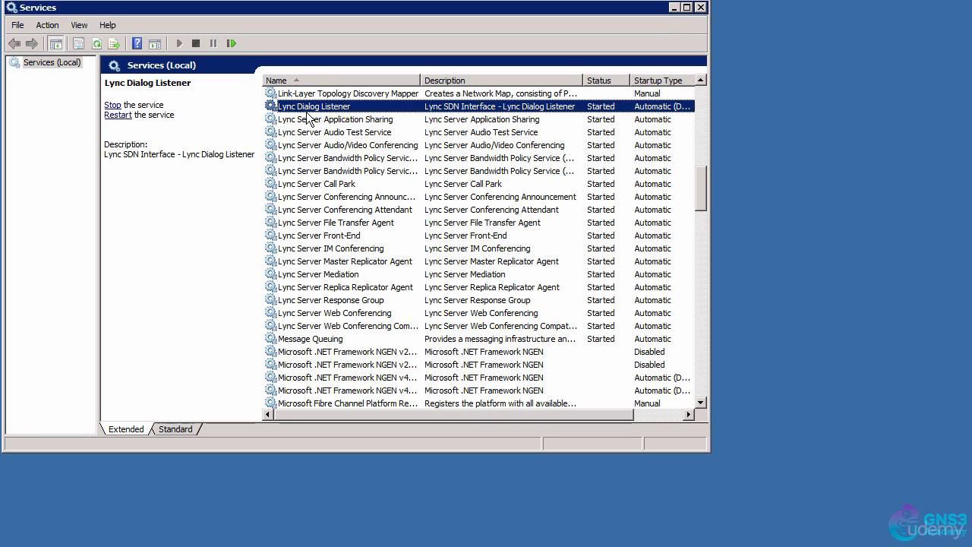
mouse_move(464, 119)
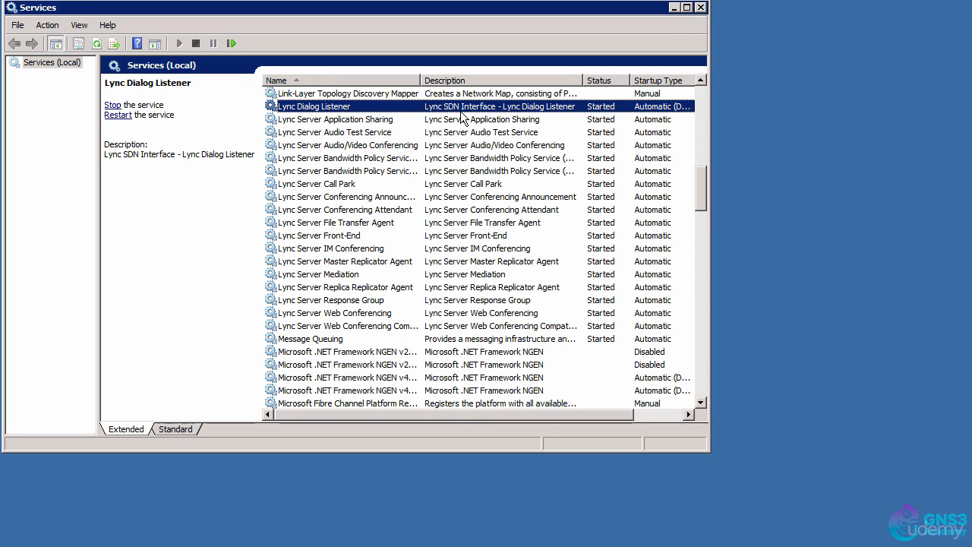
mouse_move(605, 118)
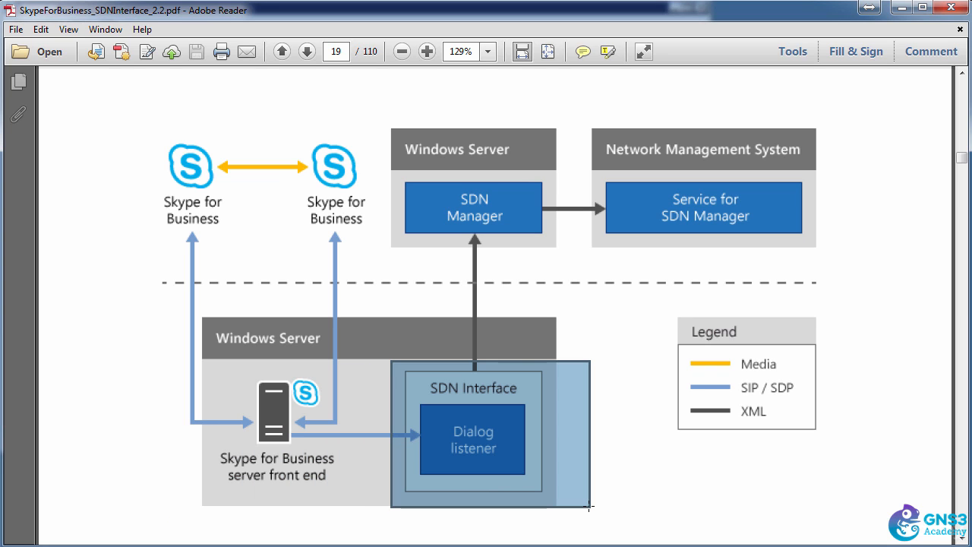
mouse_move(380, 114)
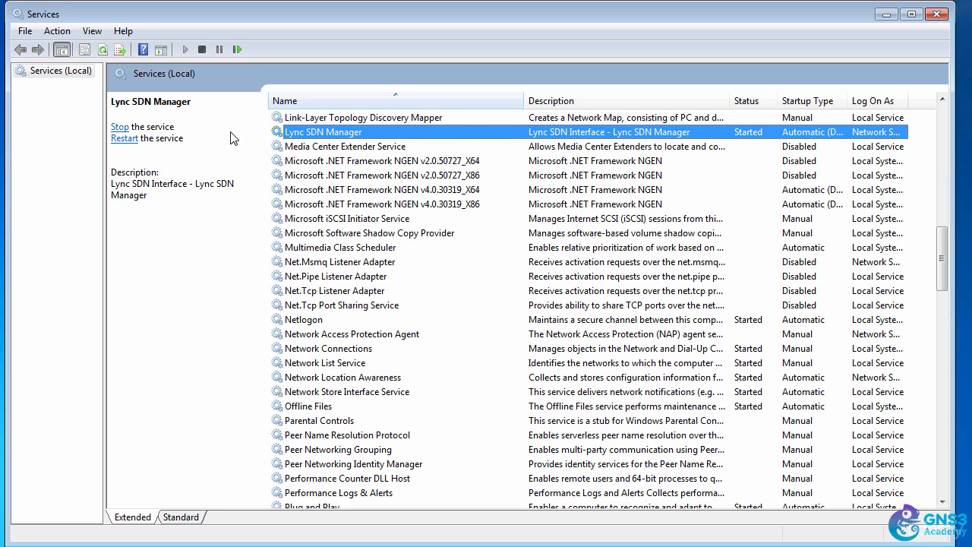
mouse_move(342, 143)
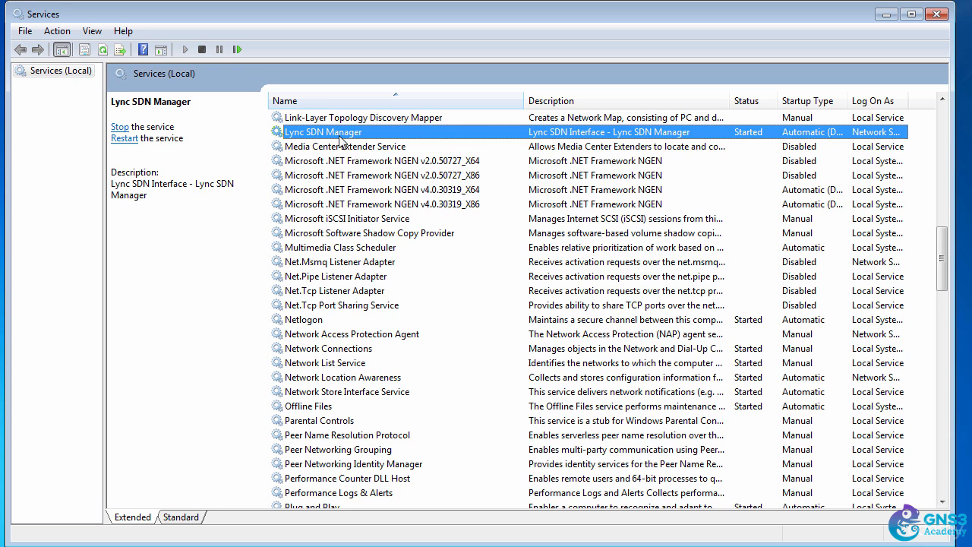
mouse_move(754, 140)
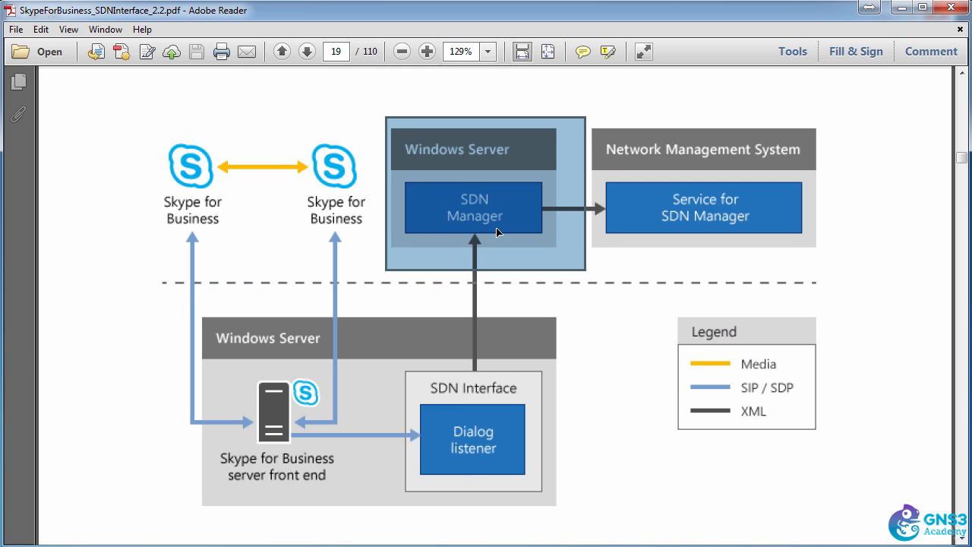
mouse_move(587, 112)
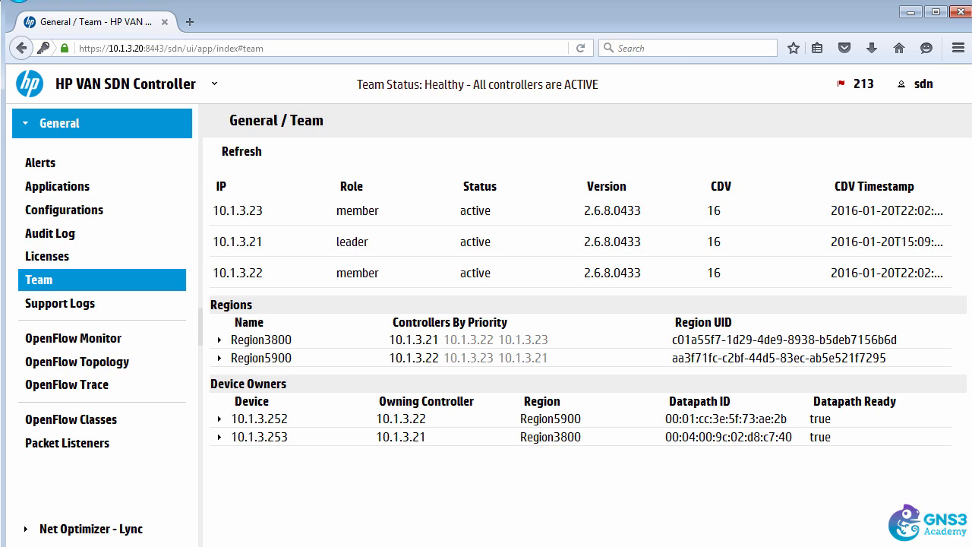
mouse_move(172, 141)
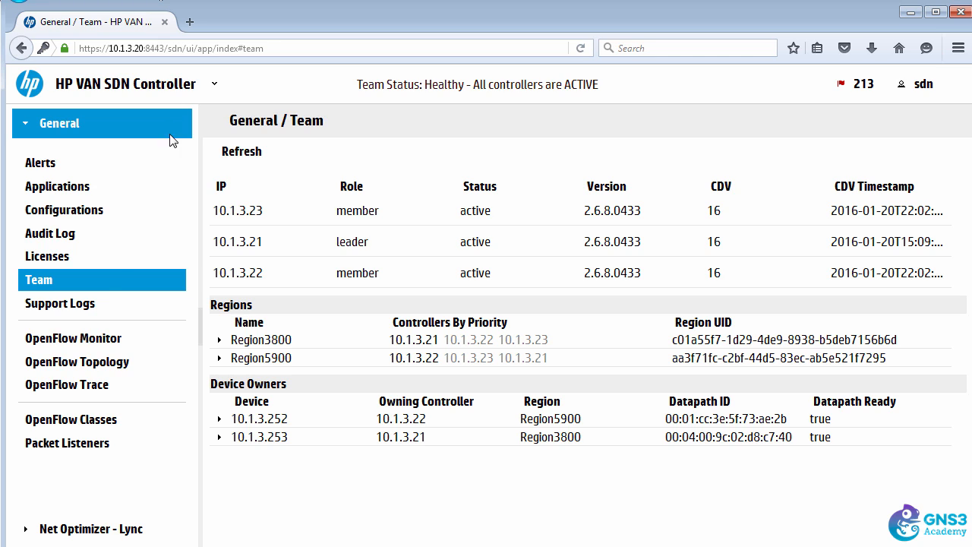
mouse_move(100, 292)
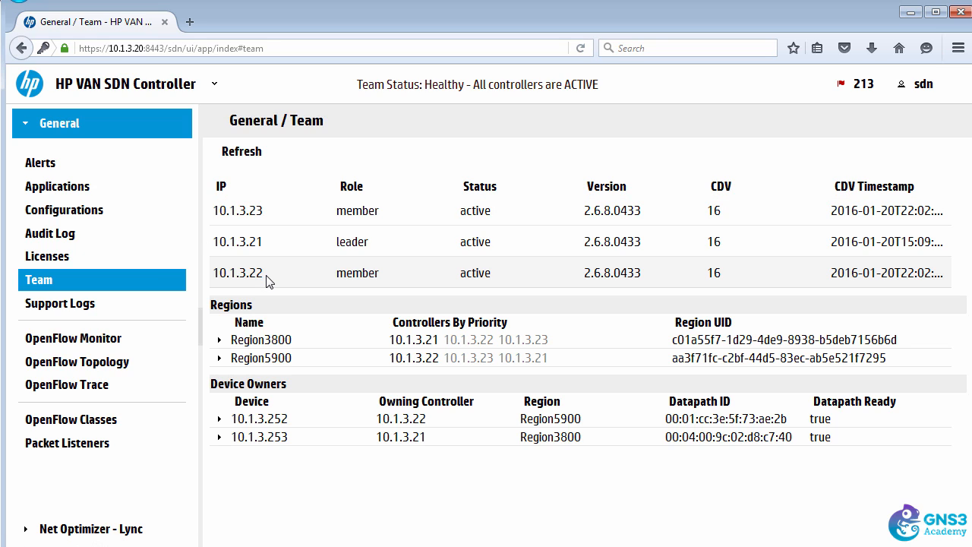
mouse_move(372, 265)
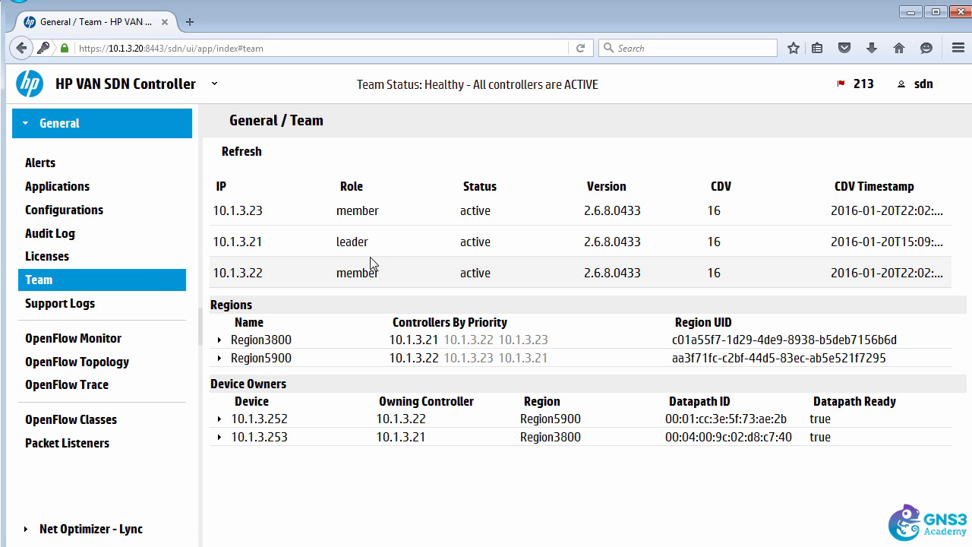
mouse_move(103, 533)
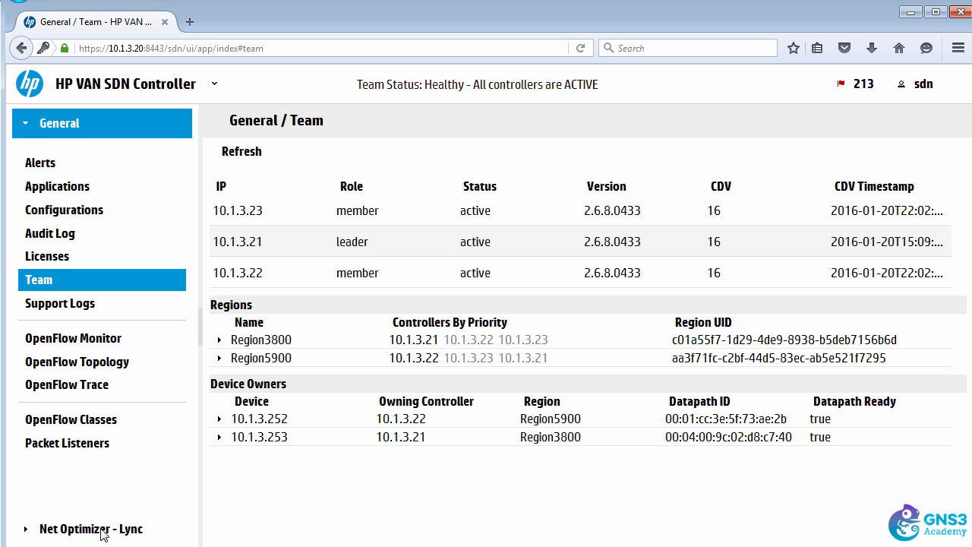
Expand Net Optimizer - Lync and show its Sessions list of calls between mary and john
left_click(91, 529)
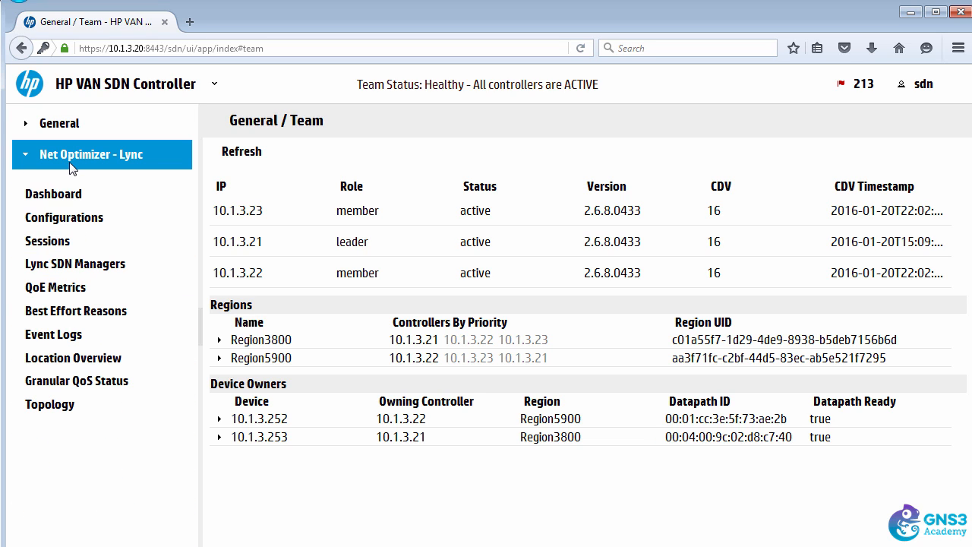
mouse_move(47, 240)
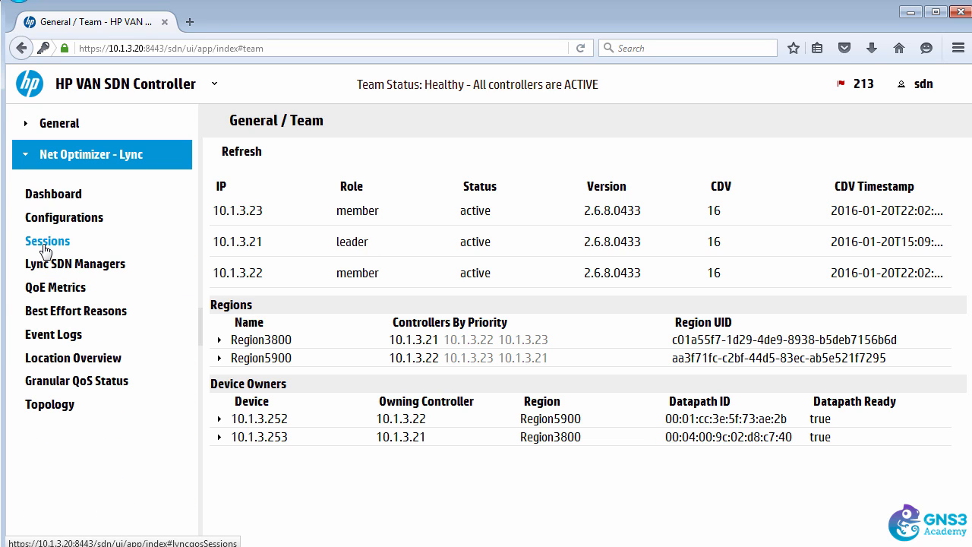
left_click(47, 241)
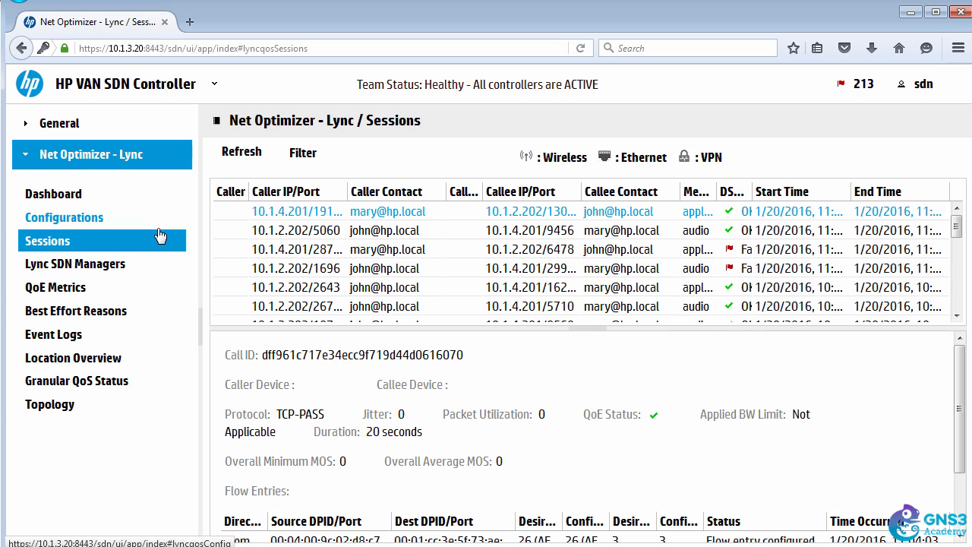
mouse_move(364, 221)
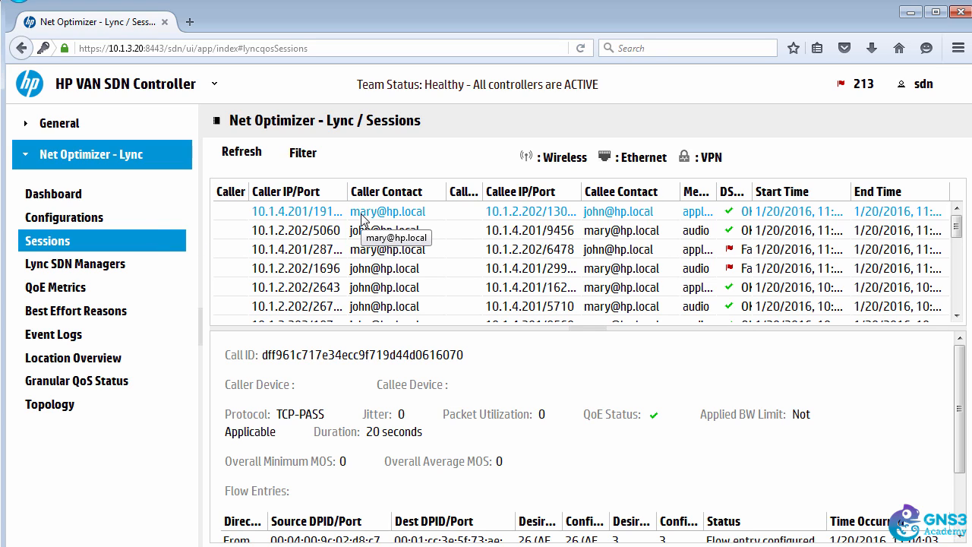